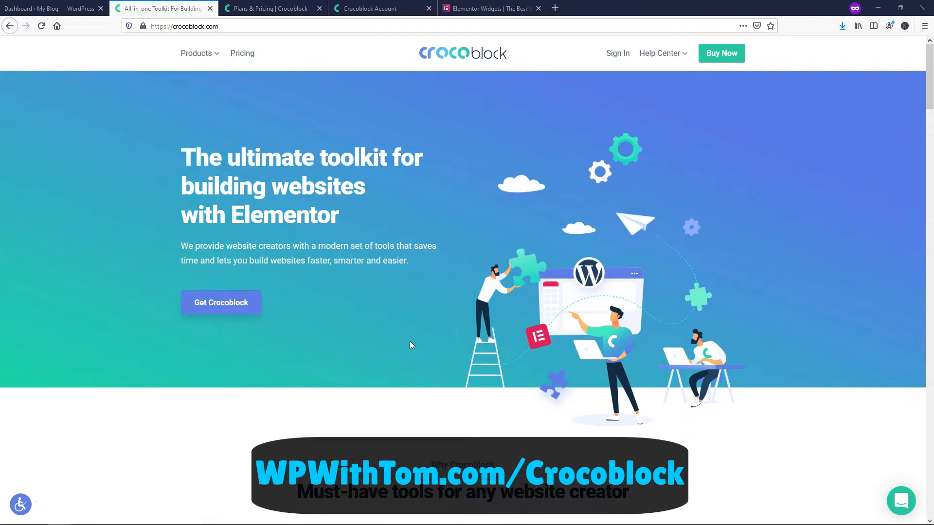
# - Scroll the homepage down to the Why Crocoblock stats: 18 Jet Plugins, 47 Templates, 150 Widgets, 64 Popups
pyautogui.scroll(-3)
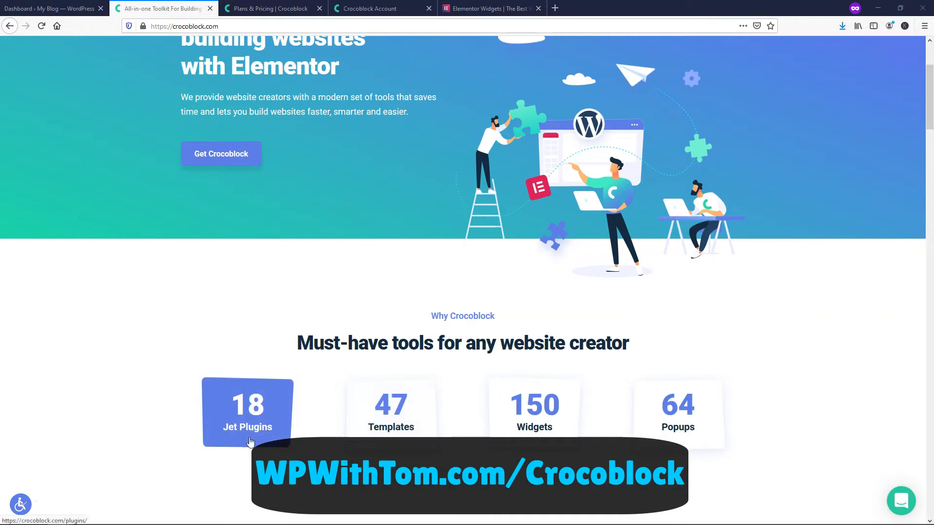
pyautogui.moveTo(391, 417)
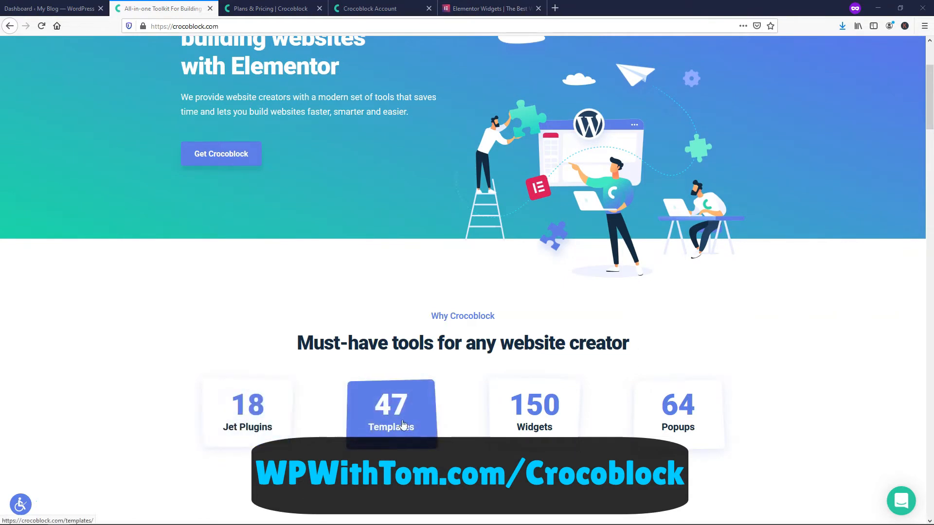
pyautogui.moveTo(534, 411)
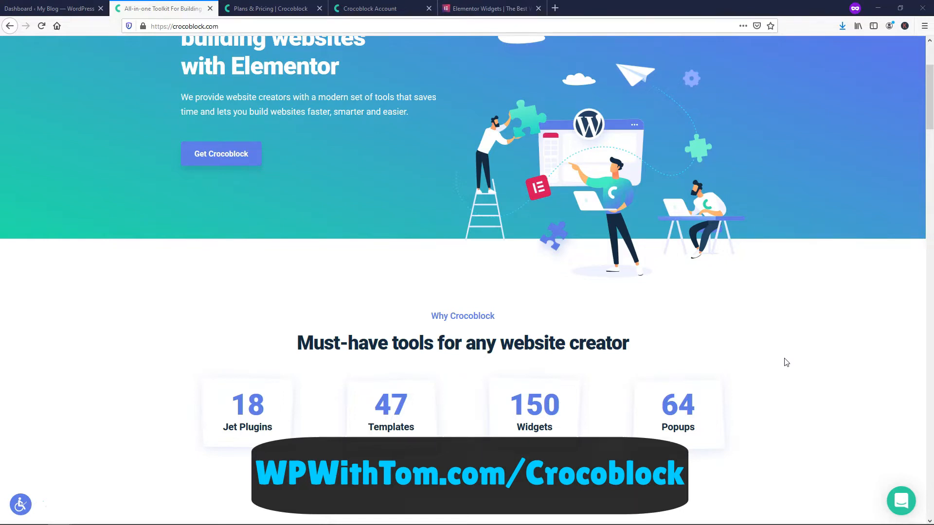
# - Scroll up to the plan comparison: Design $49, Multi-Tool $69, E-Commerce $69, All-Inclusive $229/$499
pyautogui.scroll(3)
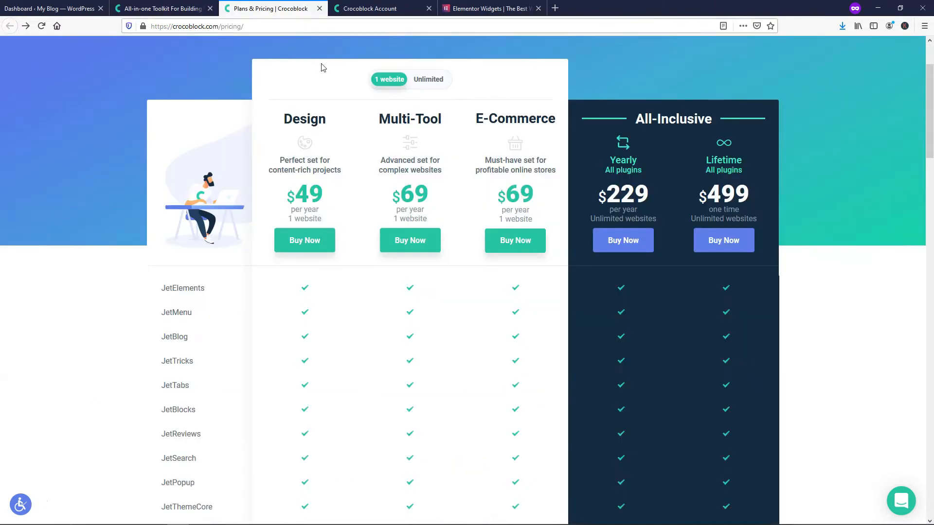
pyautogui.moveTo(463, 141)
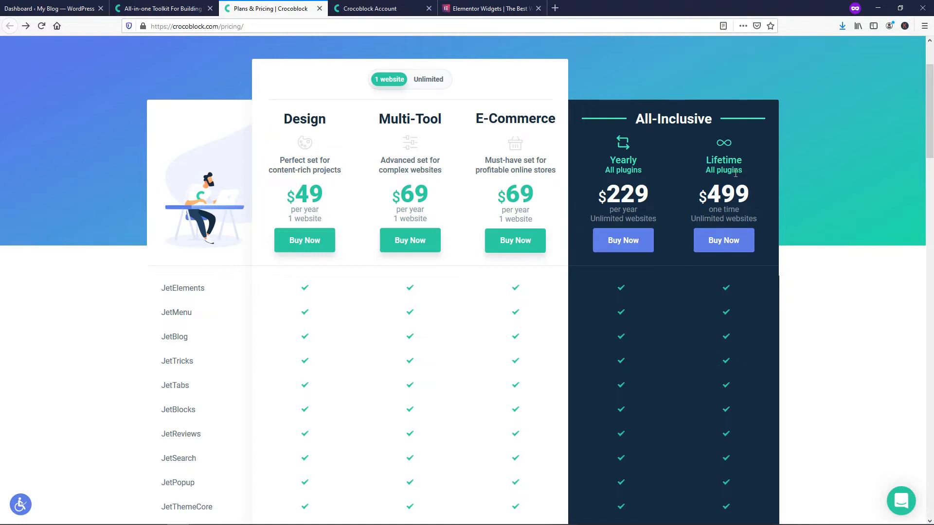
pyautogui.moveTo(314, 134)
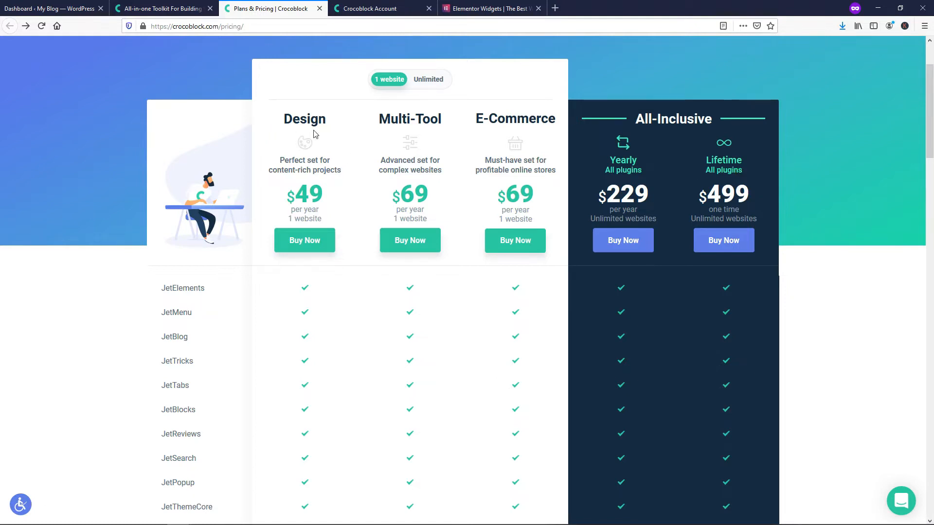
pyautogui.moveTo(321, 216)
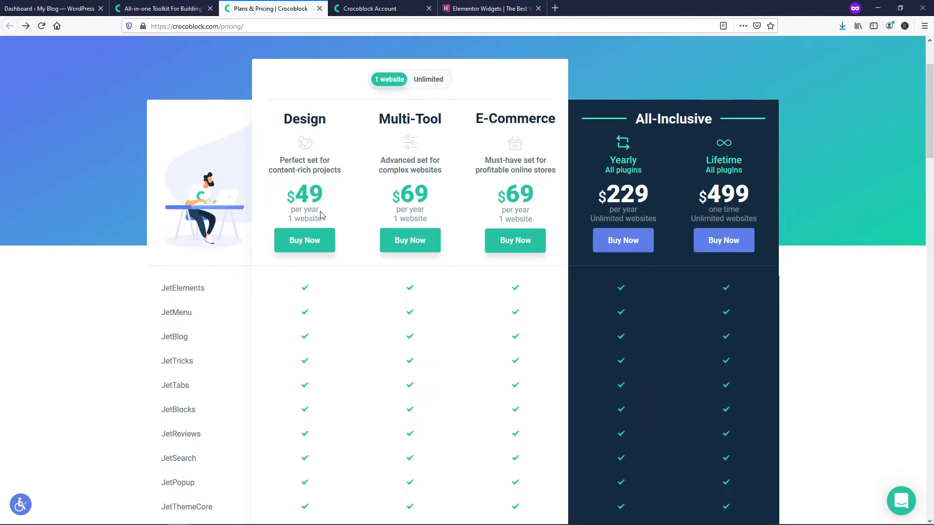
pyautogui.moveTo(332, 225)
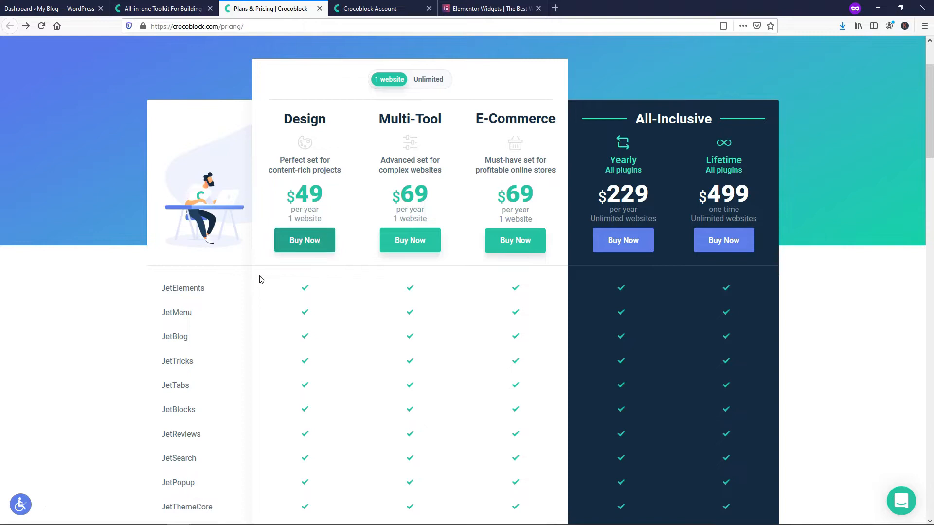
pyautogui.moveTo(183, 288)
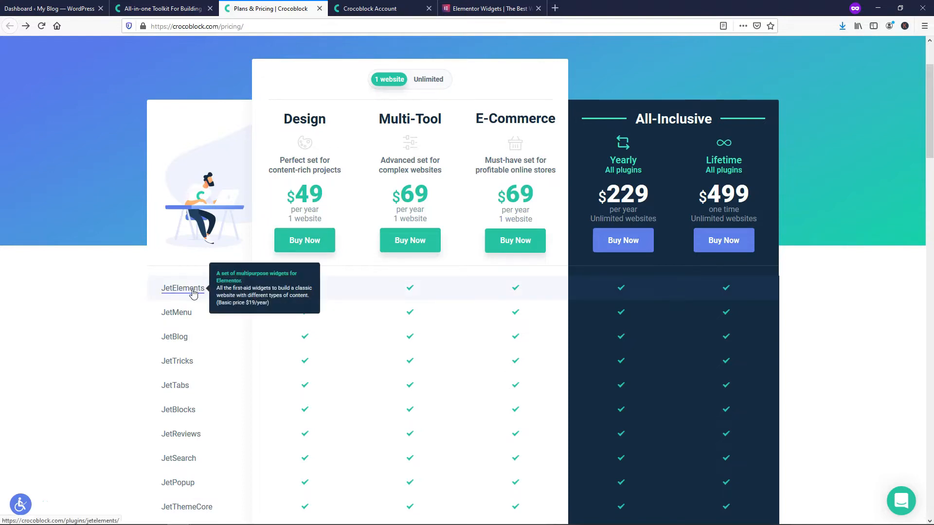
# - Open the JetElements plugin page in its own tab and scroll down its $19 widget grid
pyautogui.rightClick(182, 288)
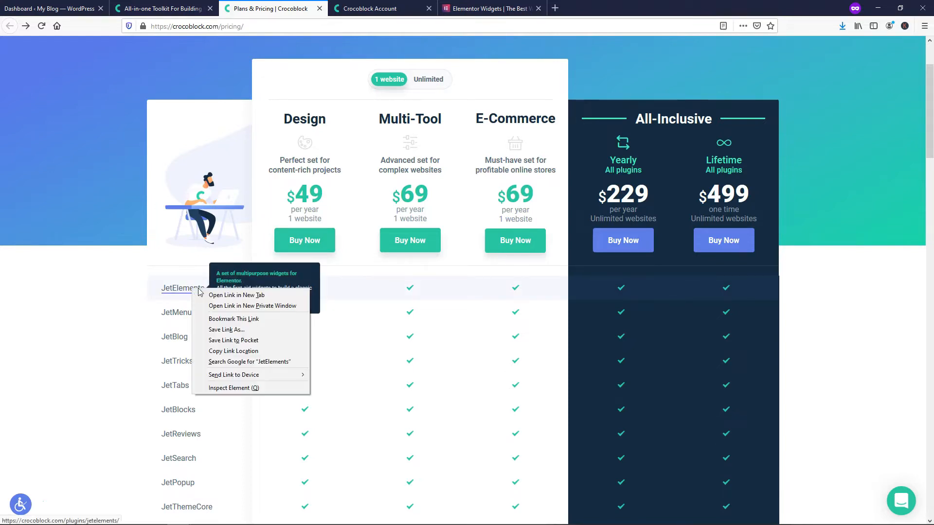
pyautogui.click(237, 294)
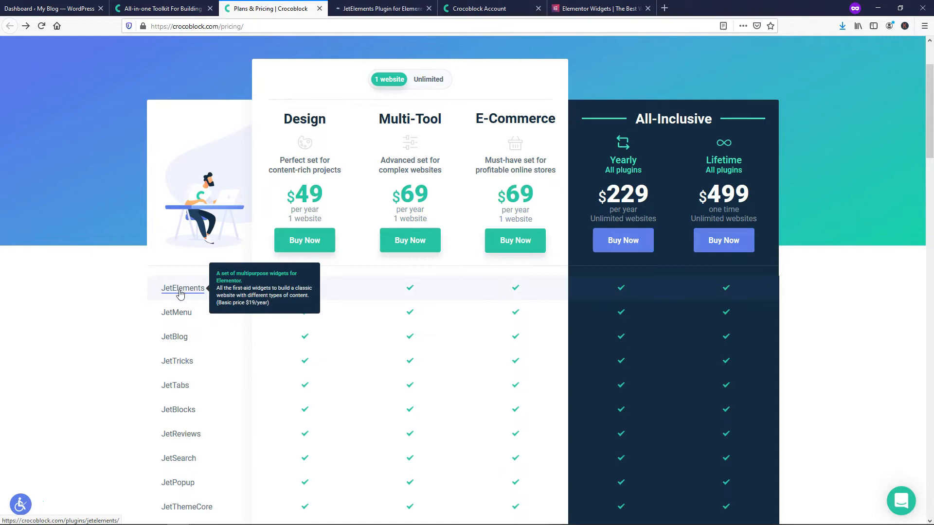
pyautogui.click(181, 288)
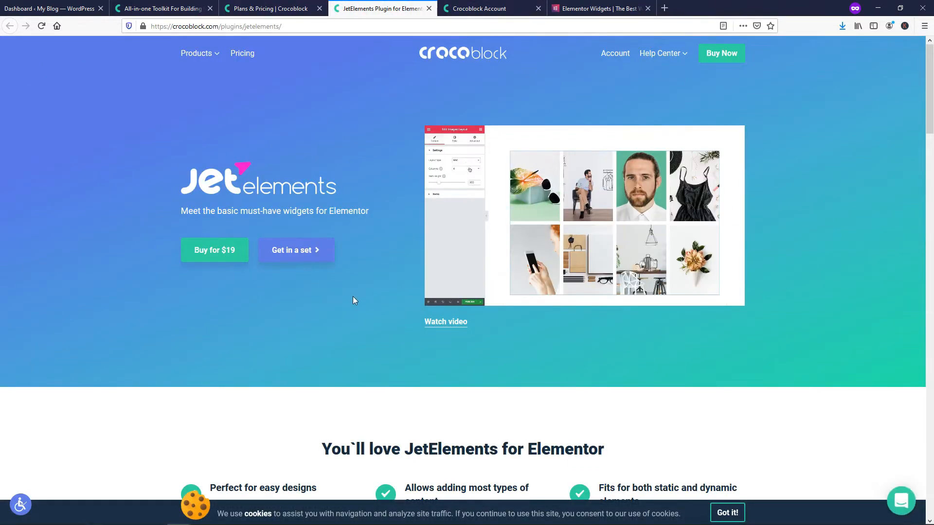
pyautogui.scroll(-3)
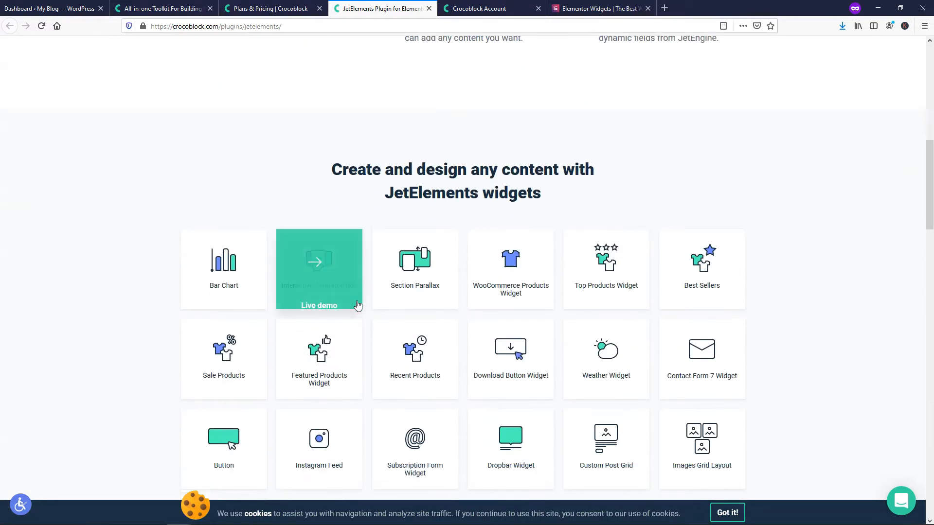
pyautogui.scroll(-3)
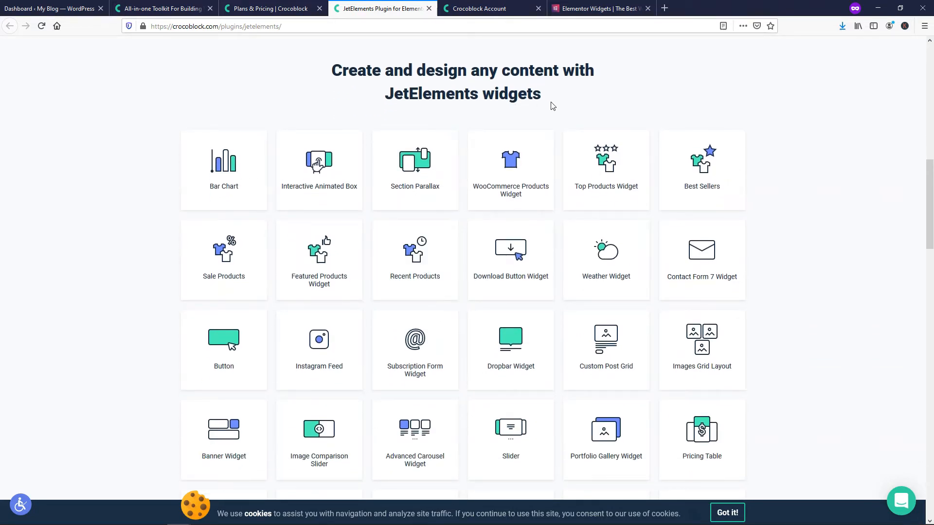
pyautogui.moveTo(597, 111)
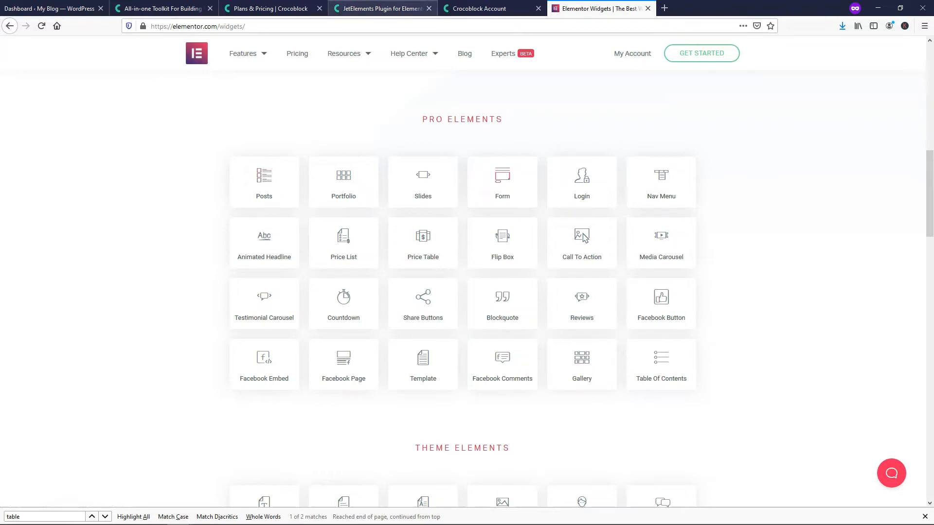
# - Return to the JetElements tab and scroll the widget catalogue to its end, Inline SVG and Logo showcase
pyautogui.click(381, 8)
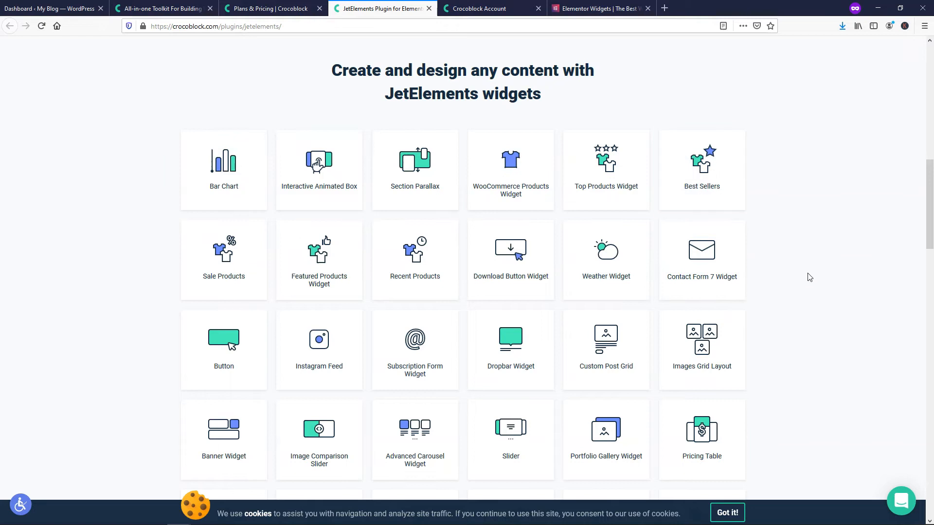
pyautogui.scroll(-3)
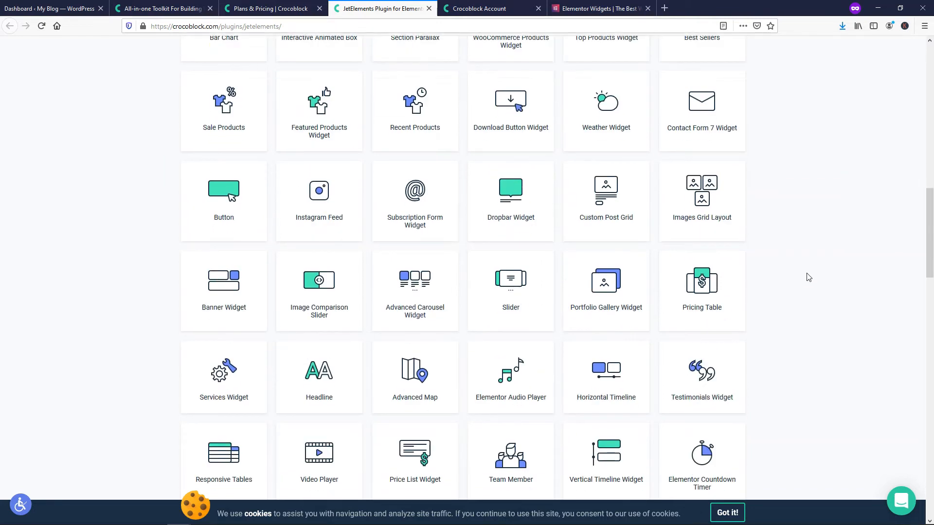
pyautogui.scroll(-3)
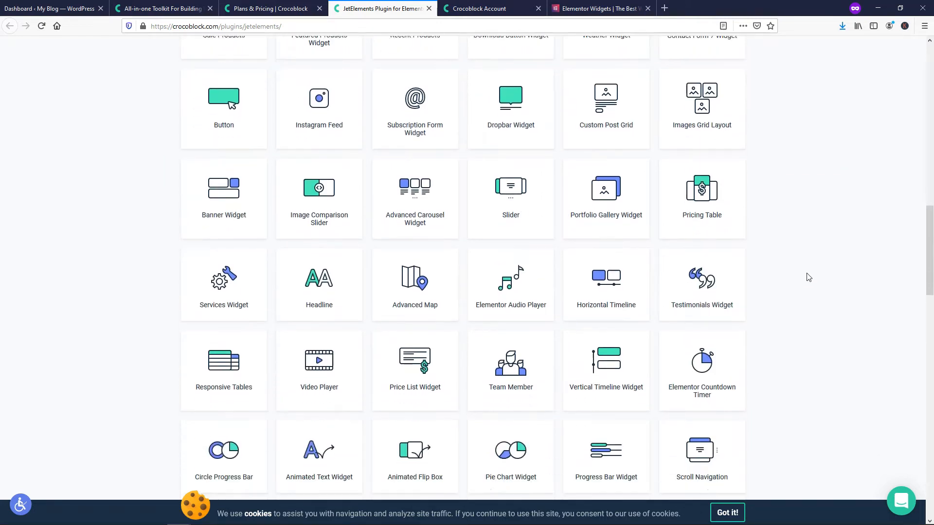
pyautogui.scroll(-3)
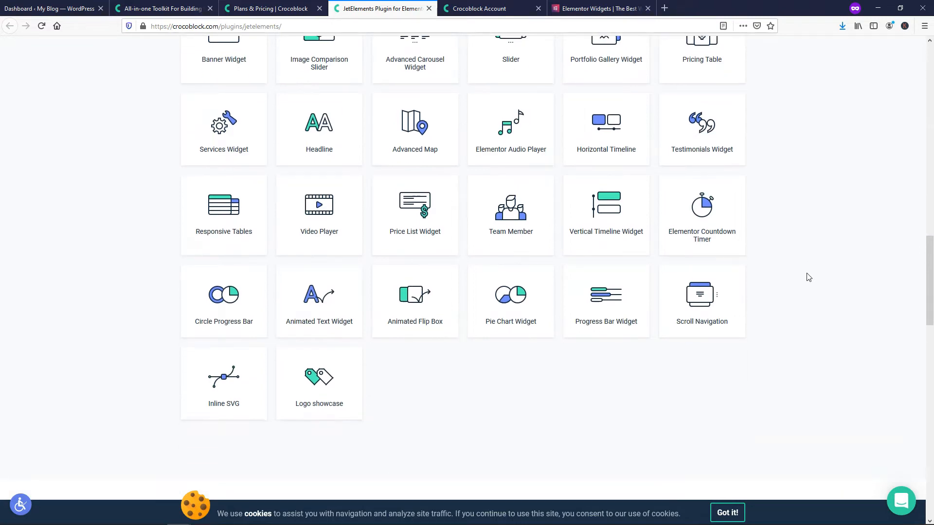
pyautogui.scroll(3)
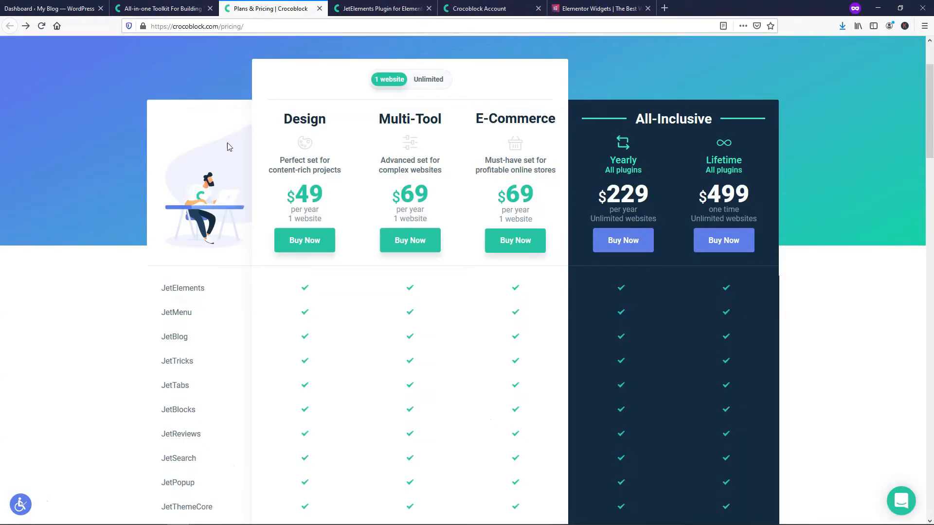
pyautogui.moveTo(174, 337)
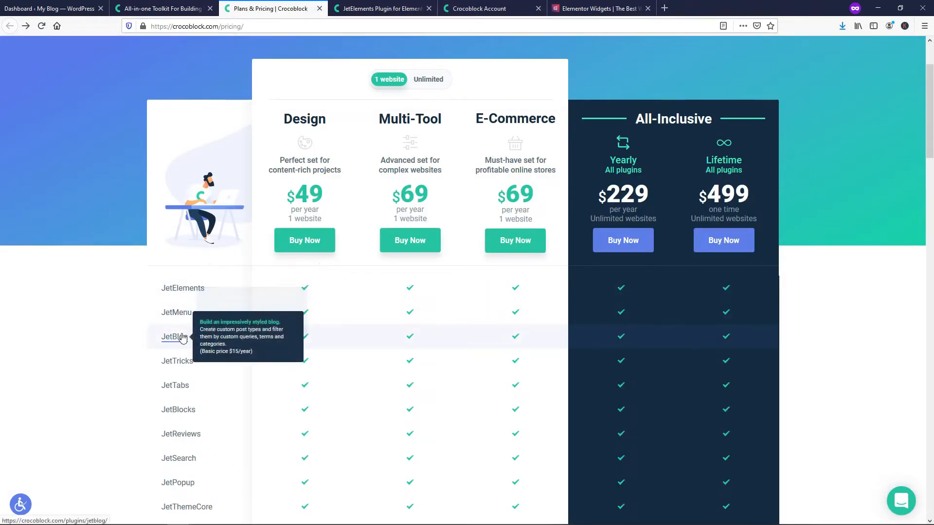
pyautogui.moveTo(185, 351)
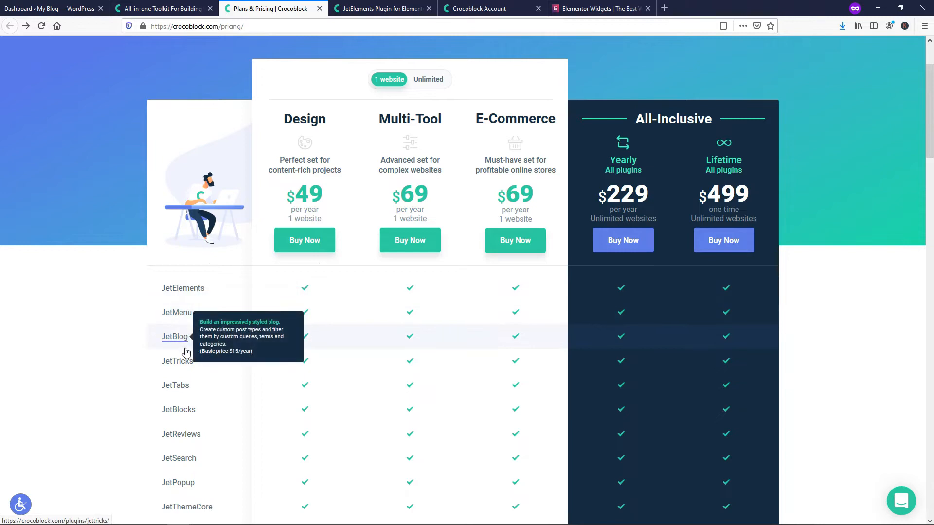
# - Scroll the pricing comparison to JetReviews and bring up Elementor's Pro widget list for comparison
pyautogui.scroll(-3)
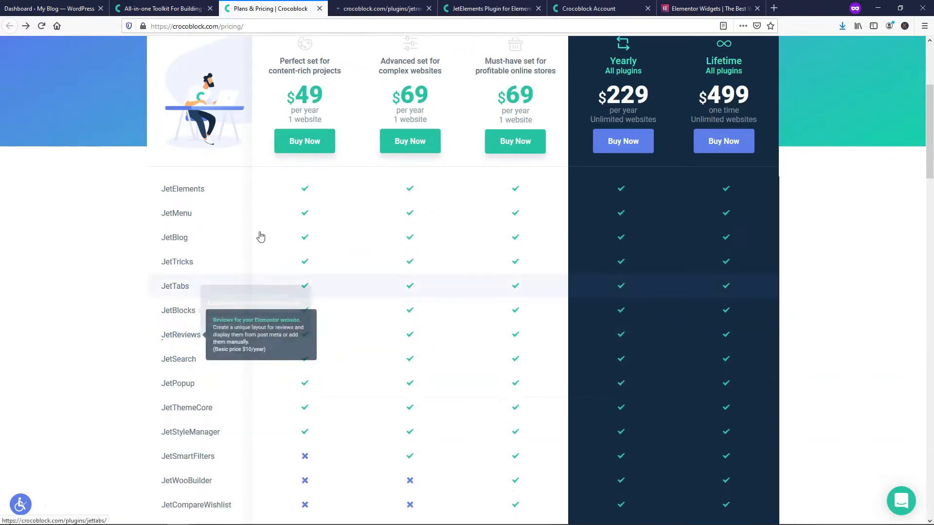
pyautogui.click(181, 334)
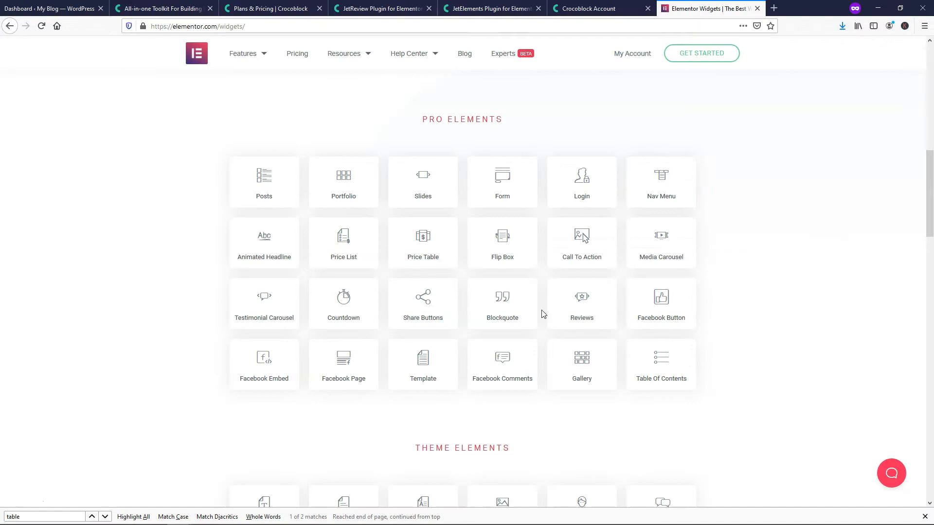
pyautogui.moveTo(485, 9)
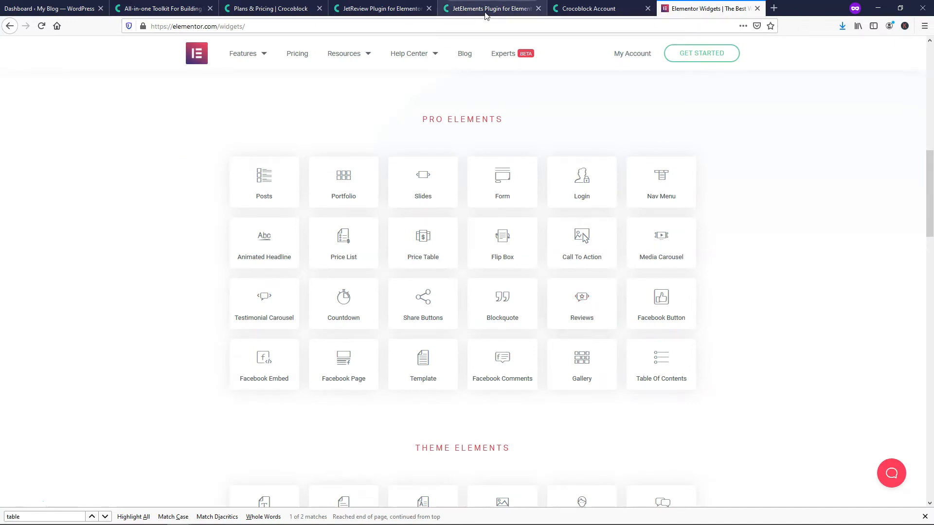
# - Switch to the JetReviews plugin page and open its live demo on the Review Block Widget page
pyautogui.click(381, 9)
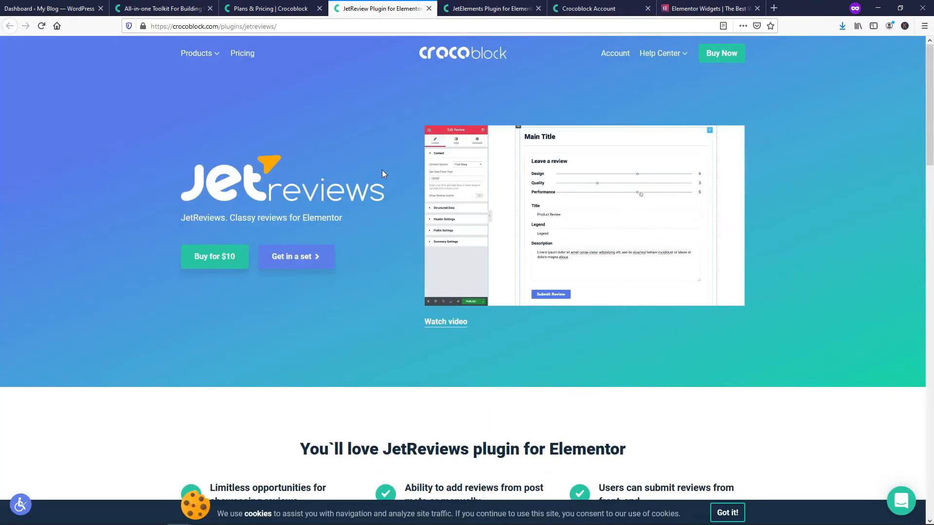
pyautogui.scroll(-3)
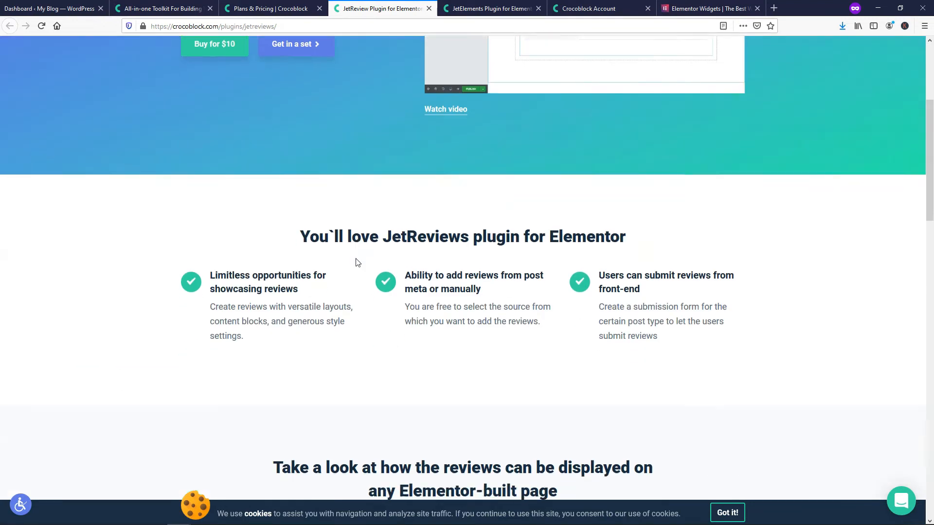
pyautogui.scroll(-3)
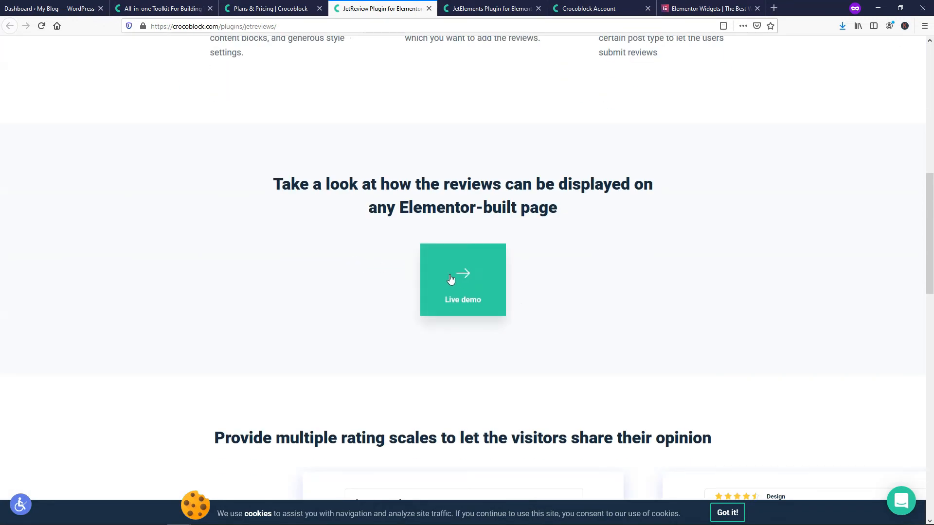
pyautogui.click(463, 280)
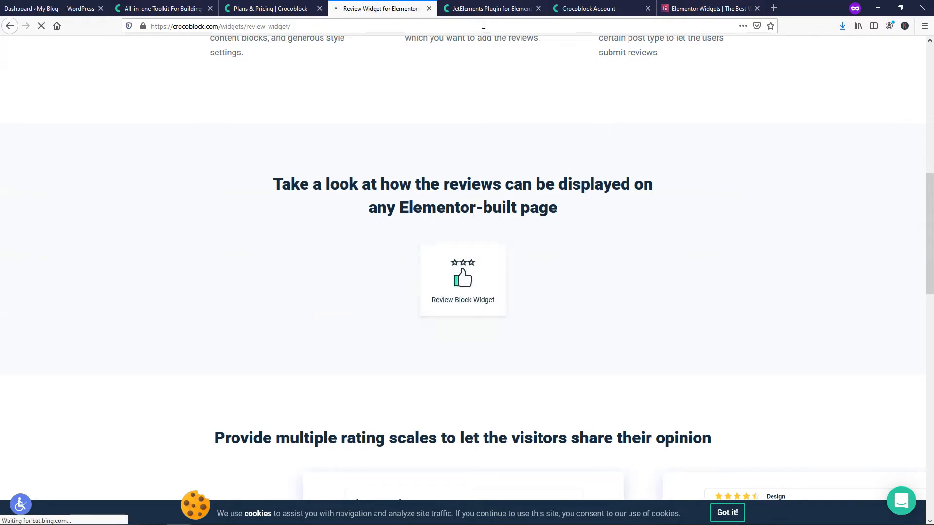
pyautogui.click(488, 9)
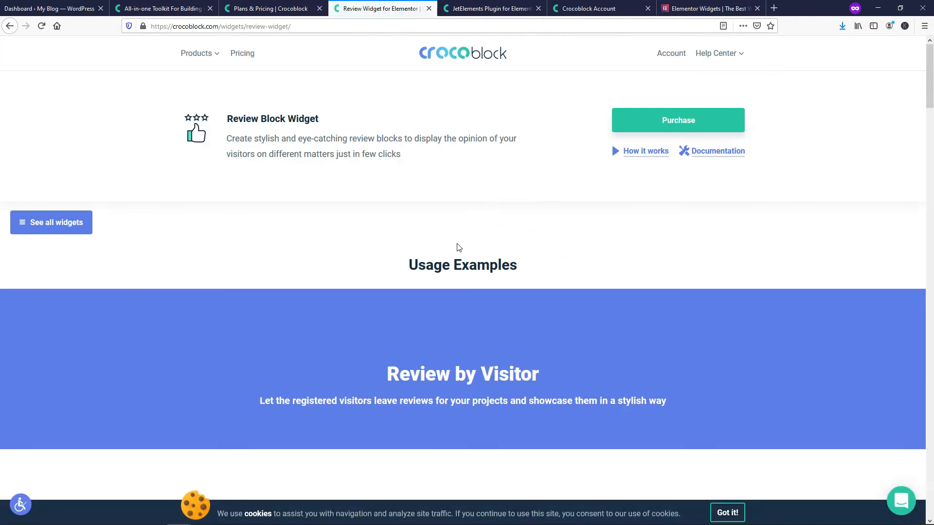
# - Scroll through the review rating layouts and JetReviews pricing, then back toward the top
pyautogui.scroll(-3)
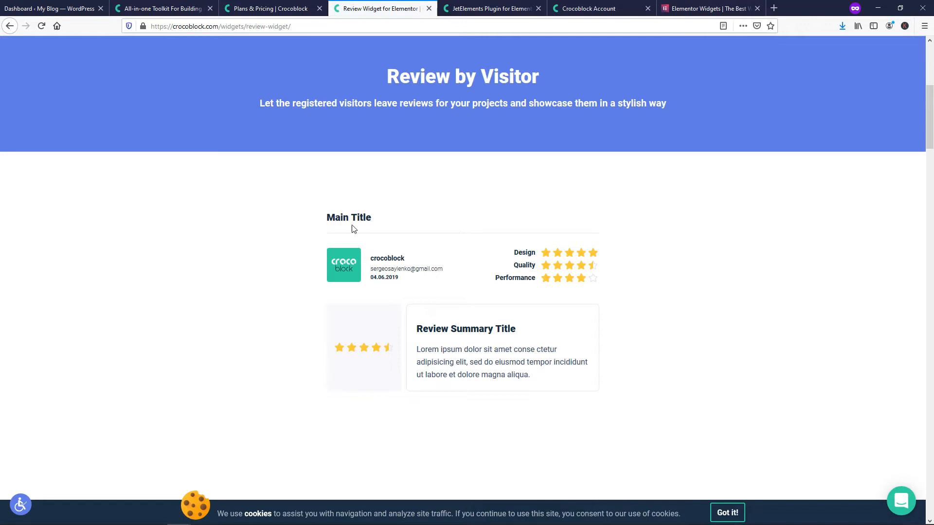
pyautogui.scroll(-3)
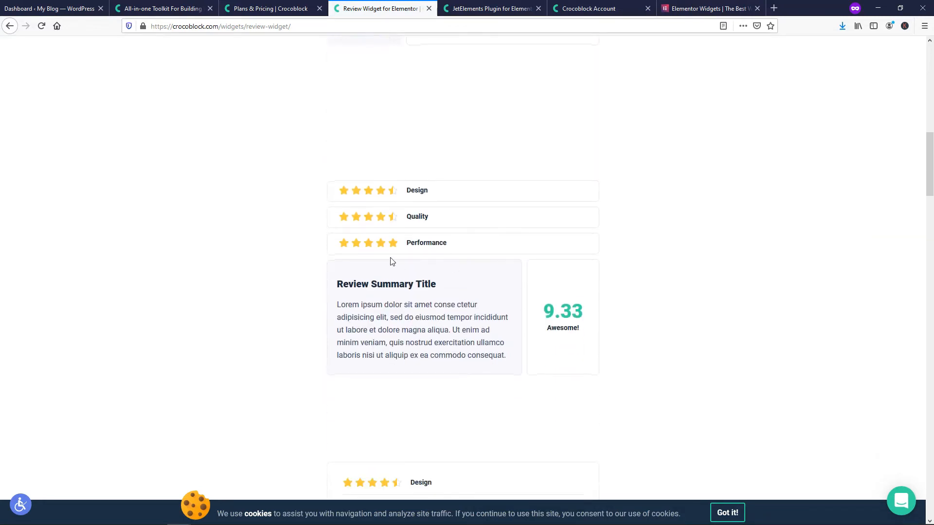
pyautogui.scroll(-3)
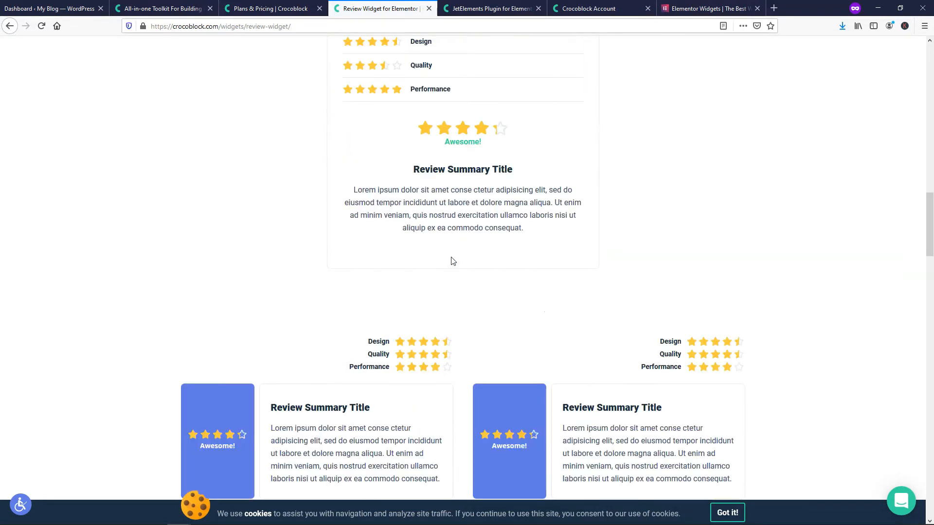
pyautogui.scroll(-3)
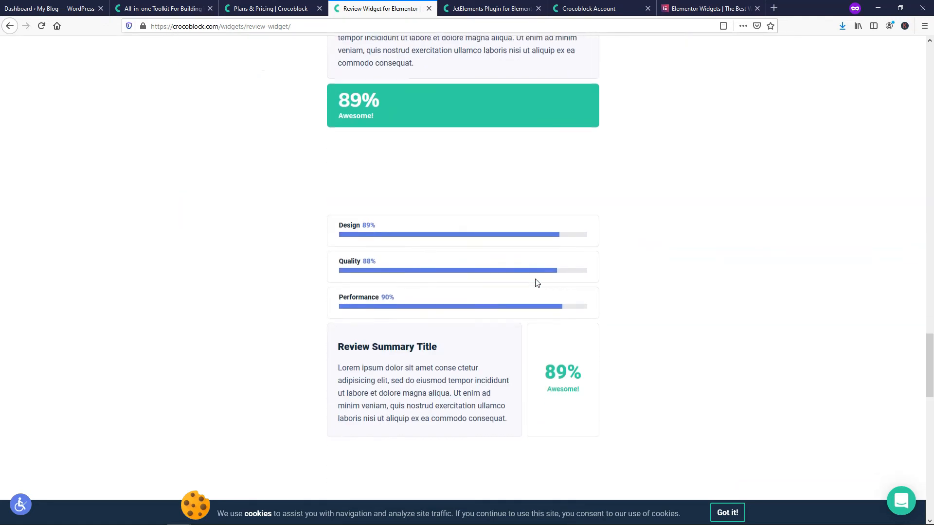
pyautogui.scroll(-3)
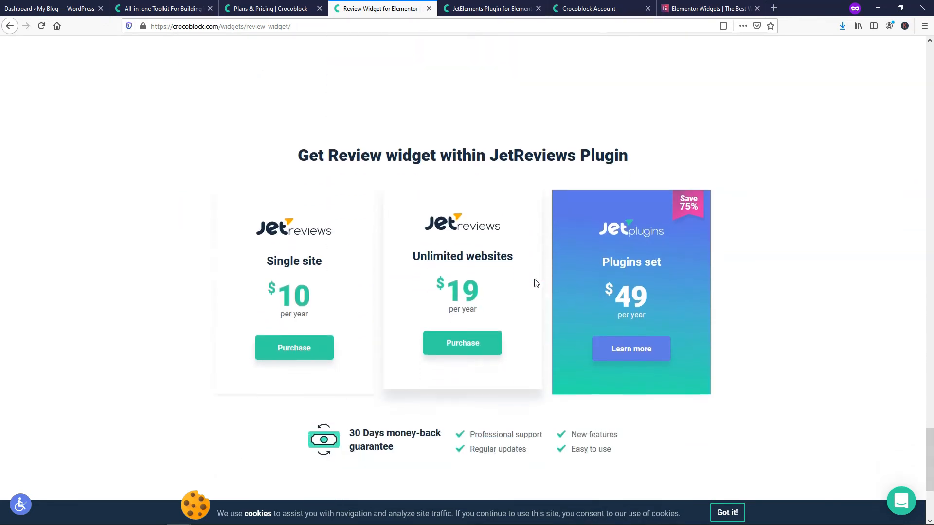
pyautogui.scroll(-3)
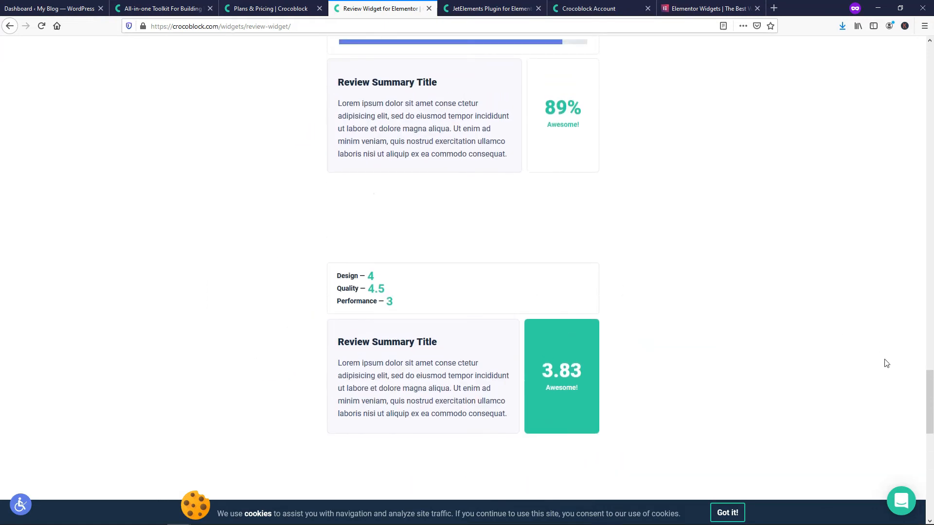
pyautogui.scroll(3)
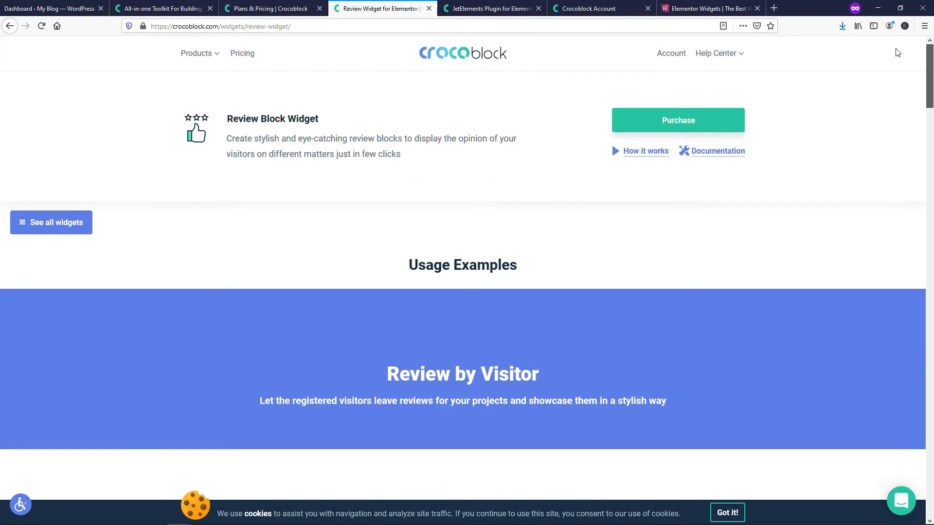
pyautogui.moveTo(425, 219)
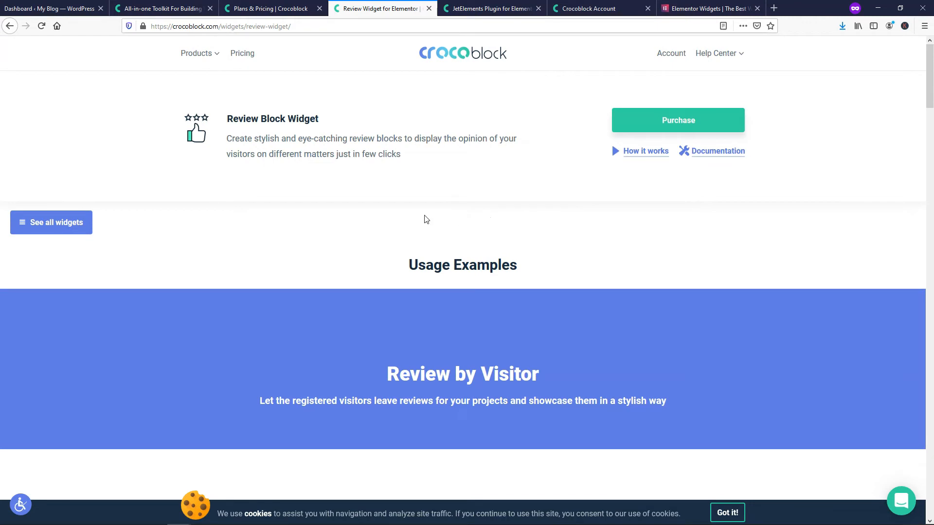
pyautogui.moveTo(594, 251)
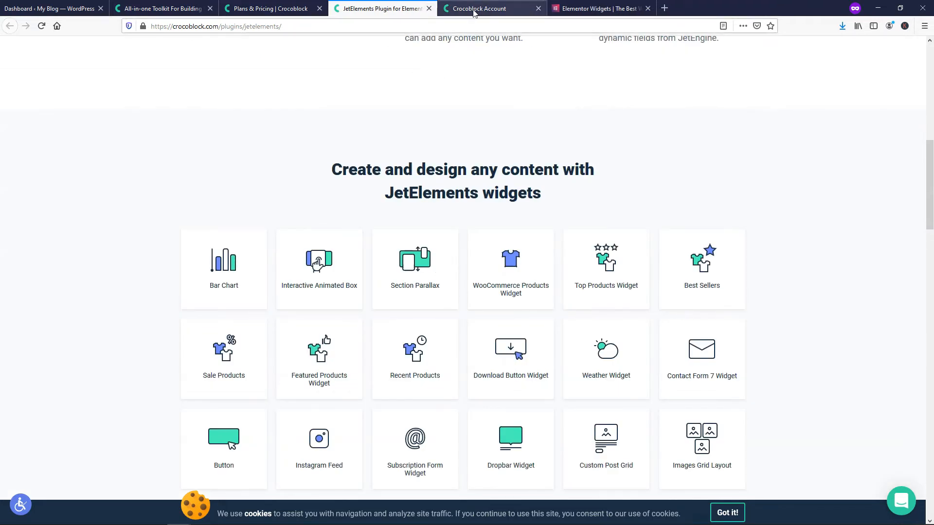
# - View the account downloads and purchase details, then the WordPress JetPlugins dashboard with JetElements and JetReviews licensed
pyautogui.click(479, 9)
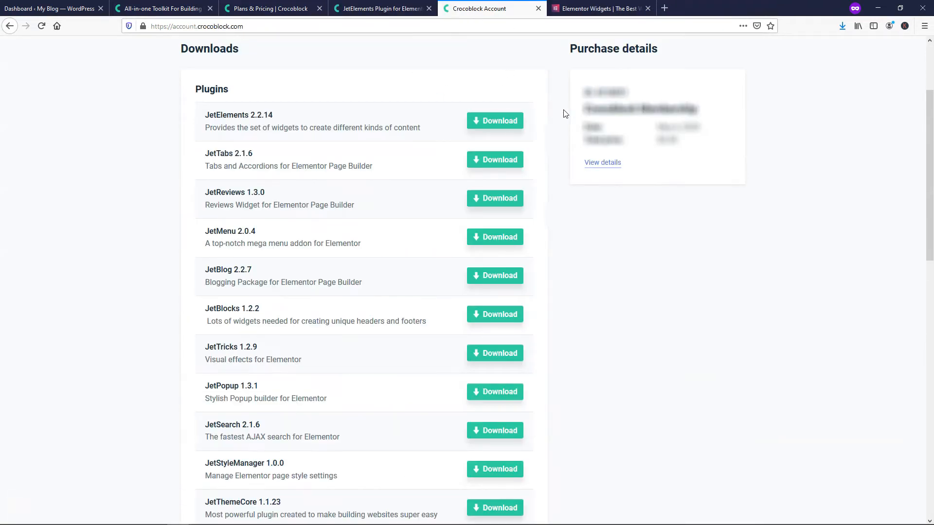
pyautogui.moveTo(224, 59)
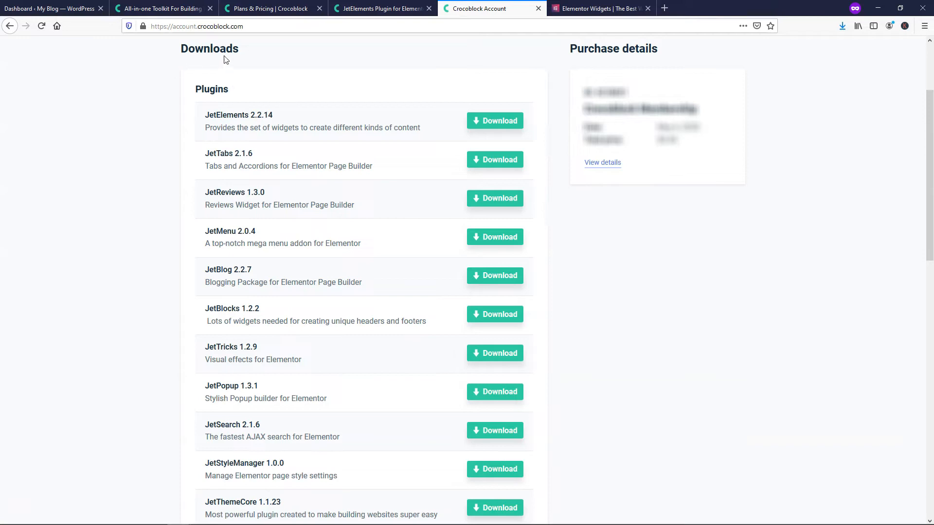
pyautogui.moveTo(423, 320)
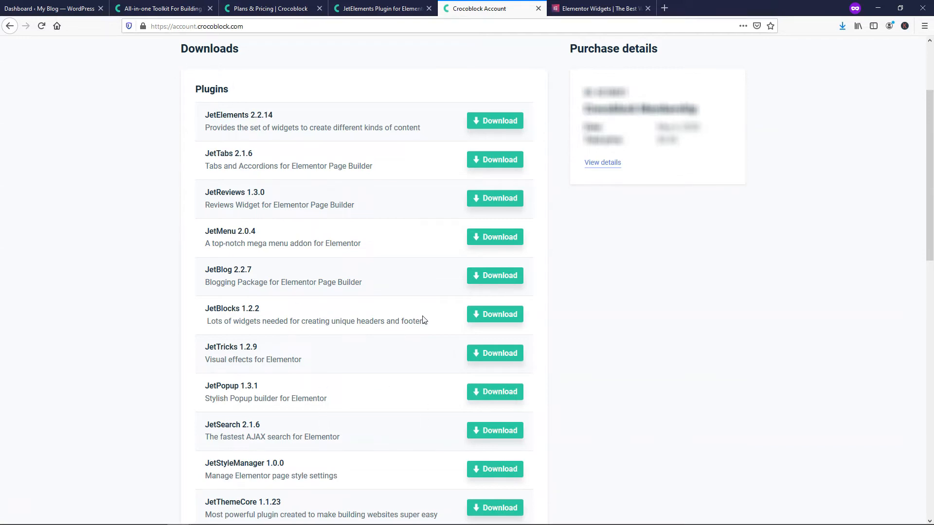
pyautogui.click(602, 162)
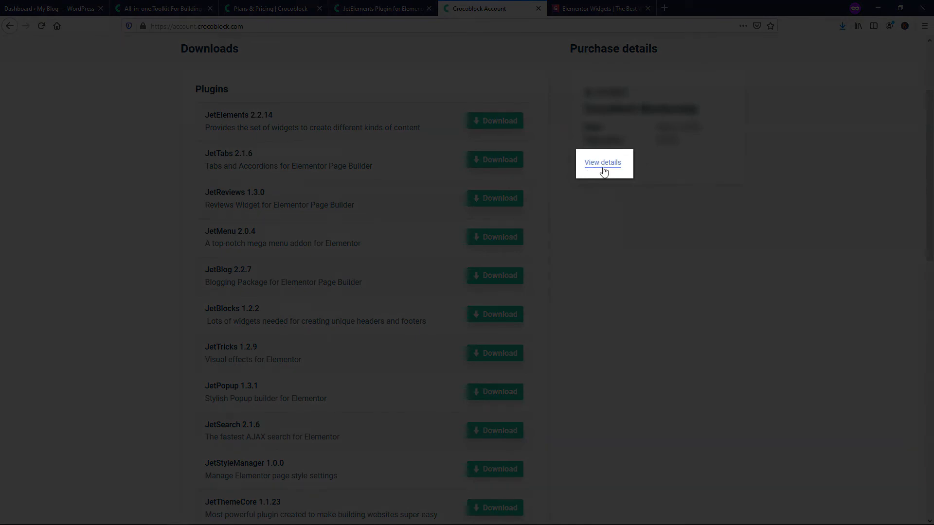
pyautogui.moveTo(609, 187)
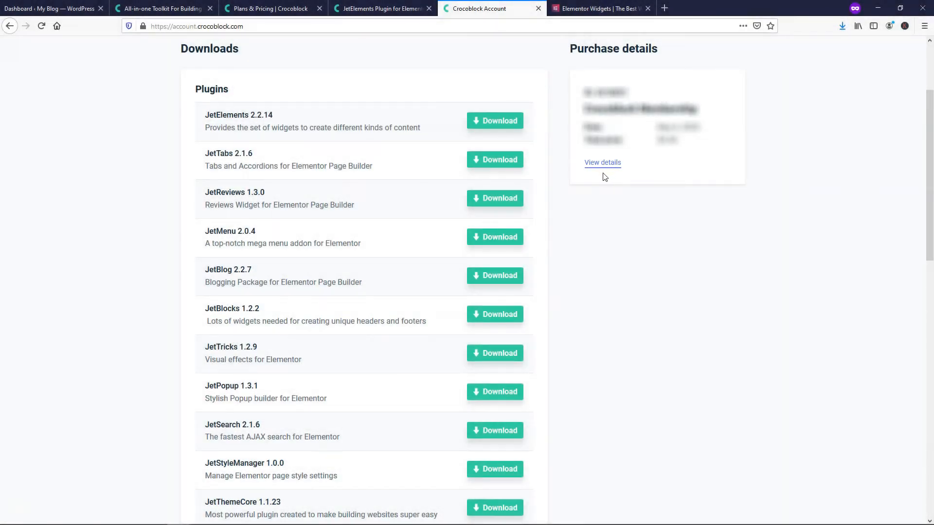
pyautogui.click(51, 8)
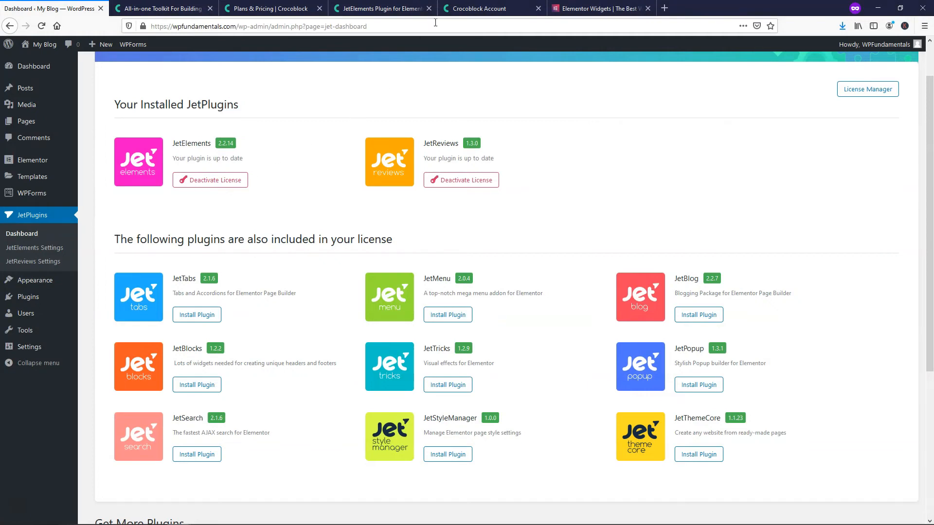
# - Return to the account downloads and scroll through the Kava themes, Crocoblock Wizard and extra plugin downloads
pyautogui.click(479, 8)
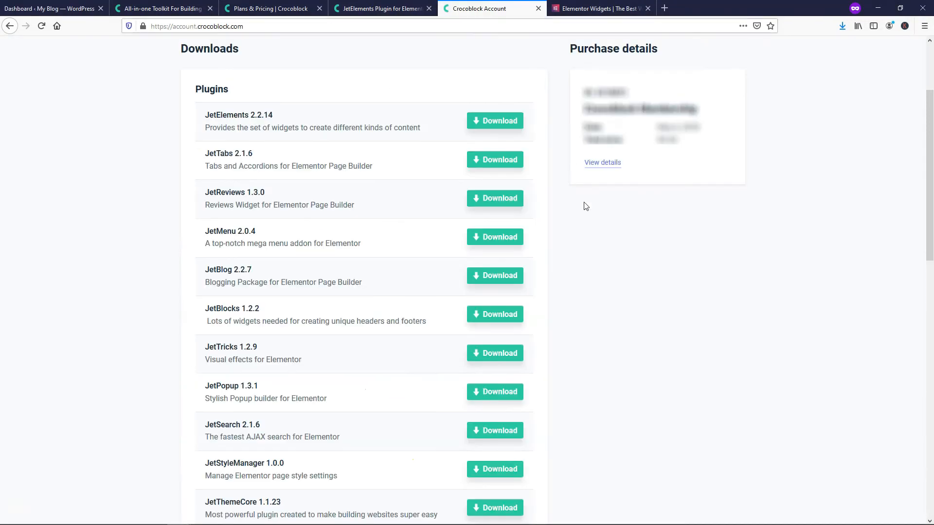
pyautogui.scroll(-3)
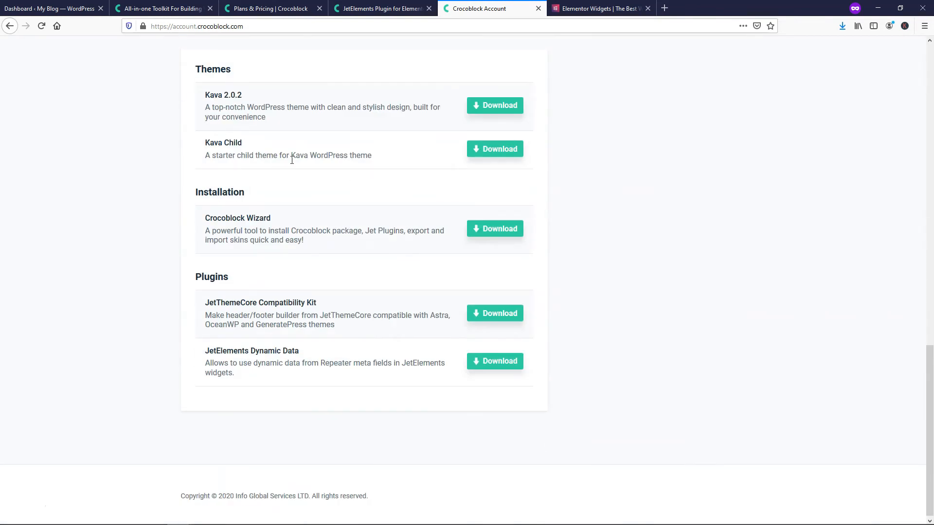
pyautogui.moveTo(590, 167)
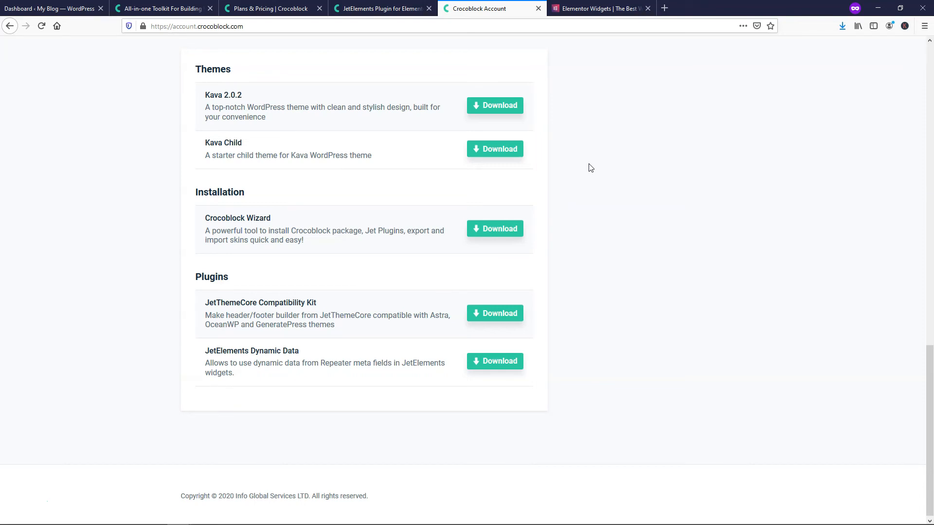
pyautogui.moveTo(310, 246)
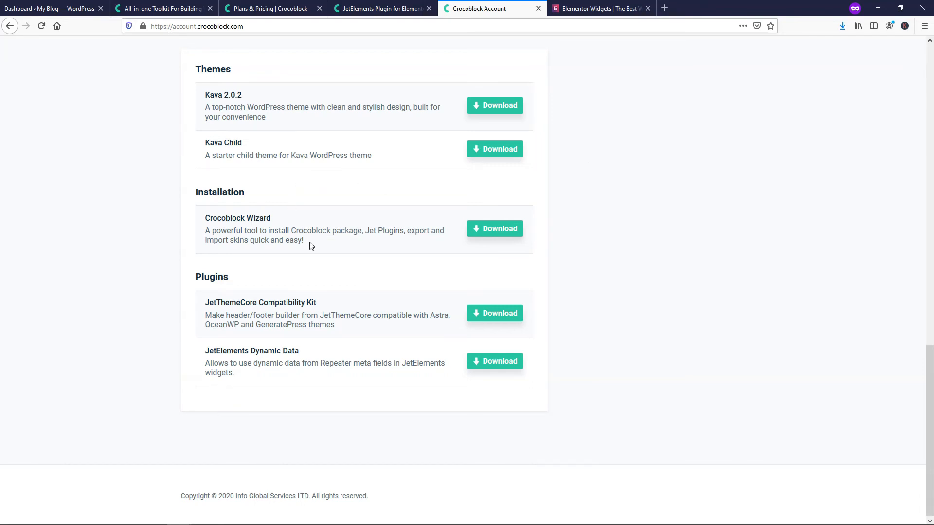
pyautogui.scroll(3)
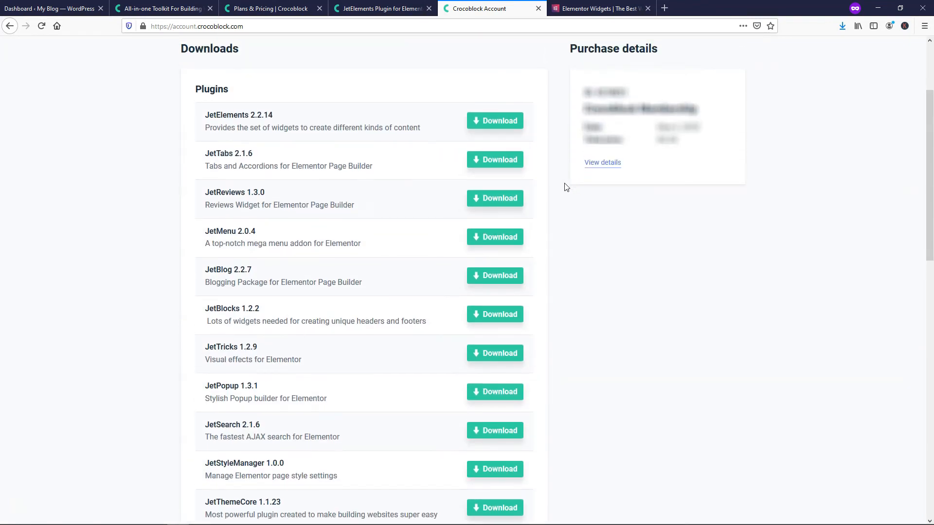
# - Revisit the plans comparison, then scroll the JetElements catalogue down to the Responsive Tables tile
pyautogui.click(272, 9)
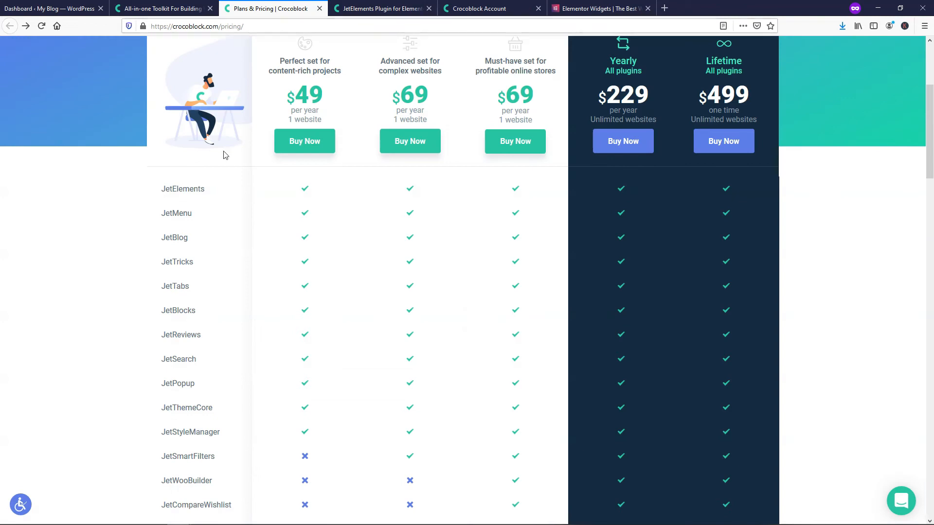
pyautogui.moveTo(114, 367)
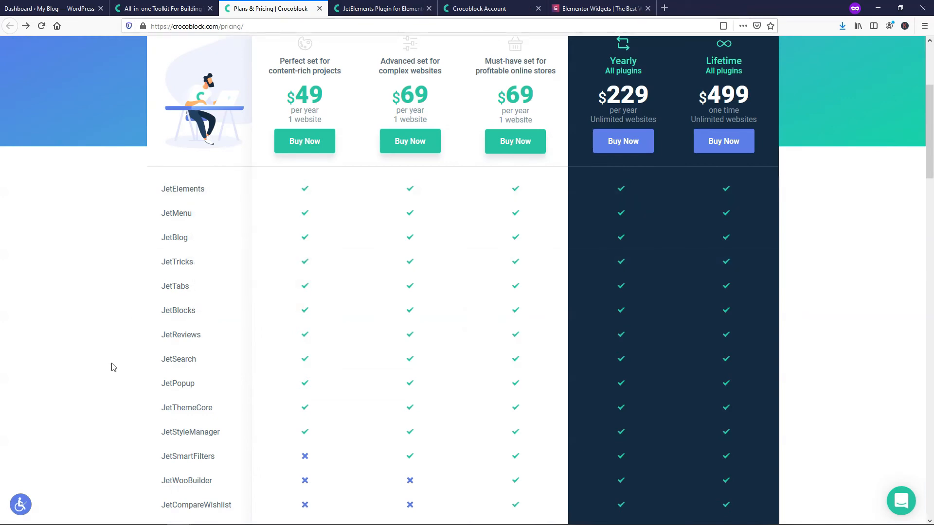
pyautogui.click(381, 8)
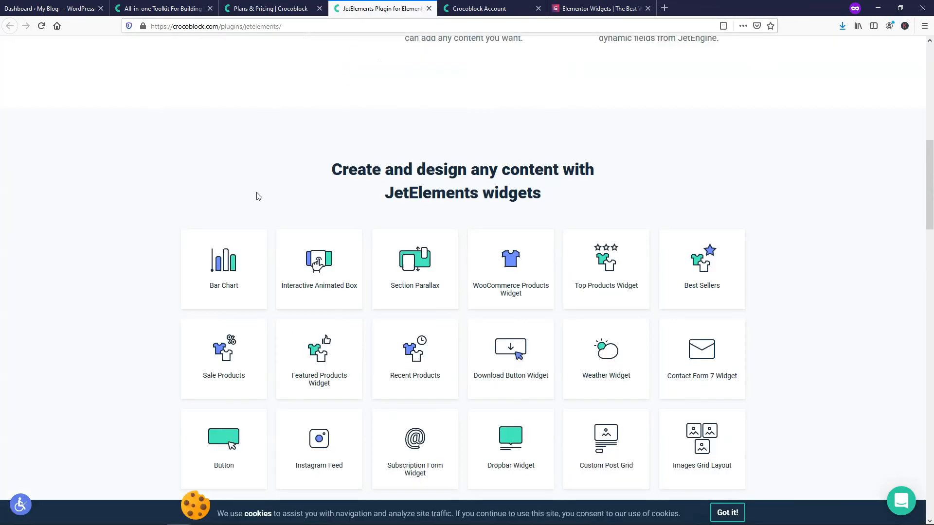
pyautogui.scroll(-3)
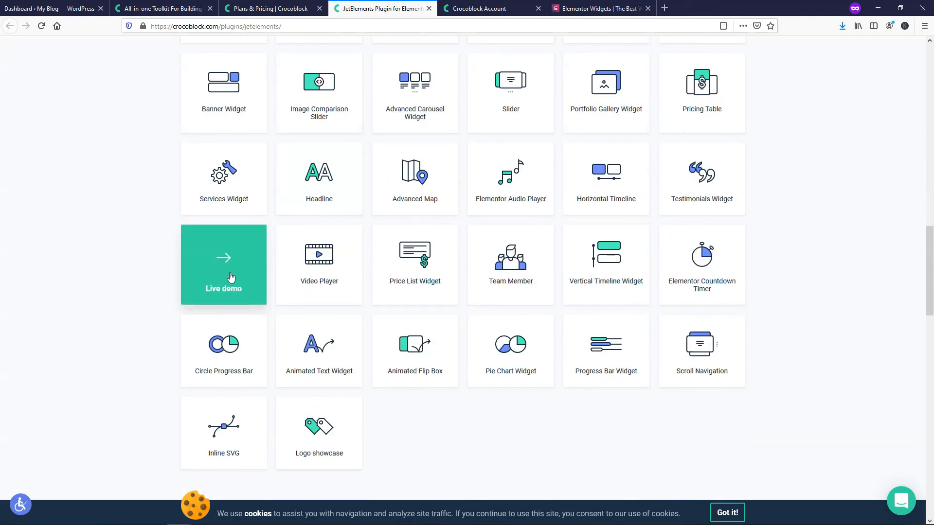
pyautogui.moveTo(159, 280)
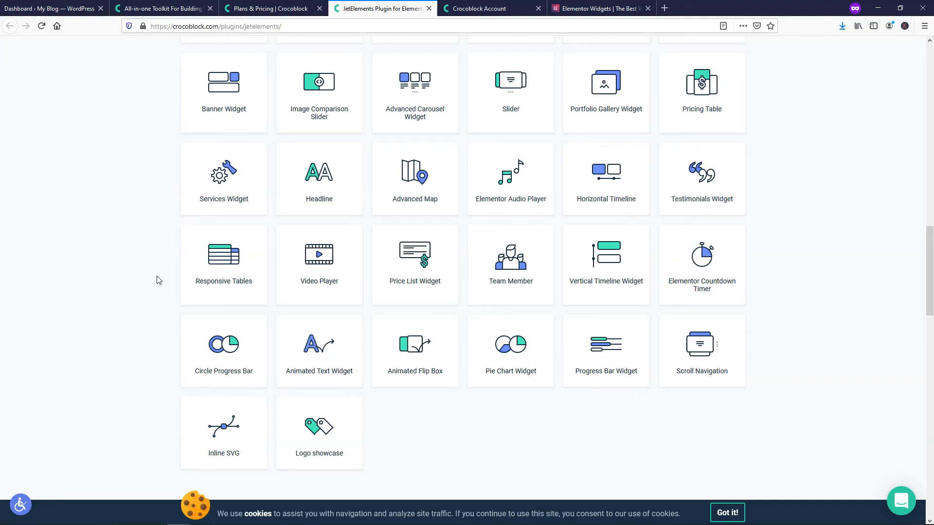
pyautogui.moveTo(224, 265)
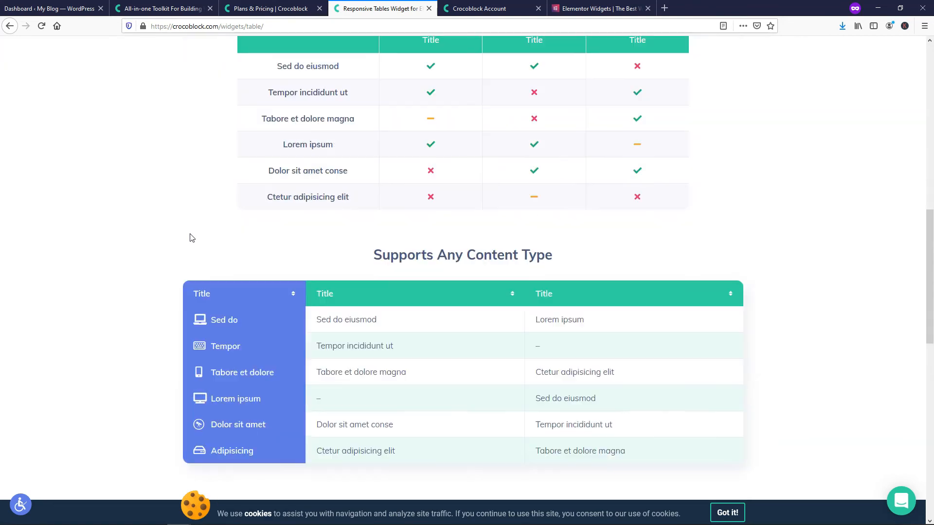
# - Scroll the Responsive Tables examples, then switch to Elementor's Pro widget collection to look for a table widget
pyautogui.scroll(-3)
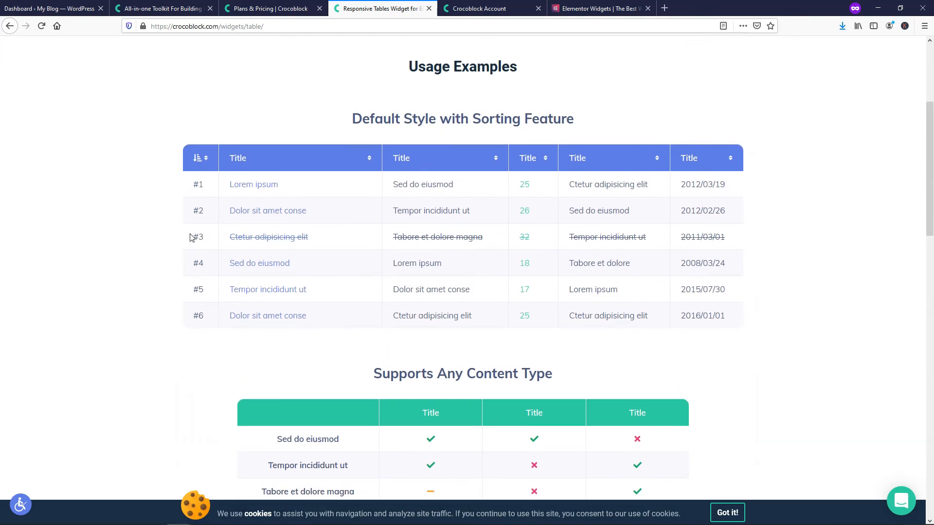
pyautogui.click(596, 9)
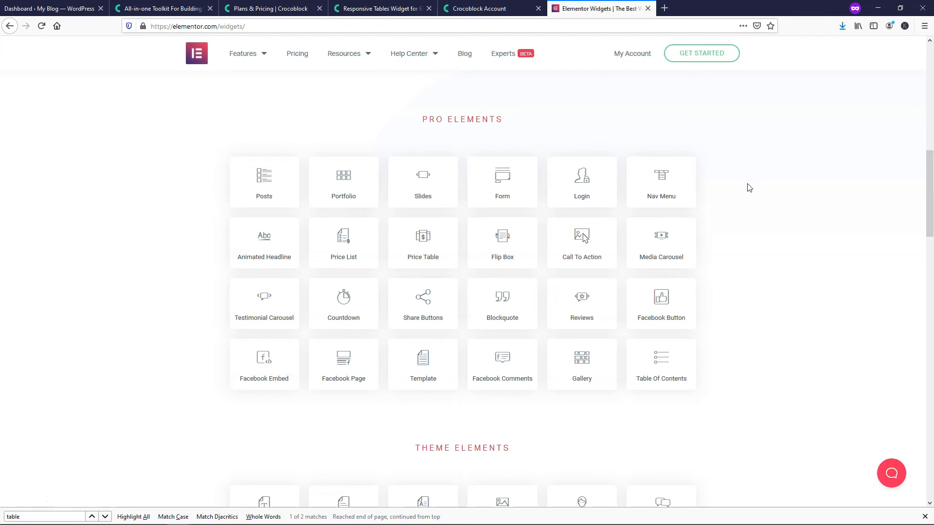
pyautogui.moveTo(822, 185)
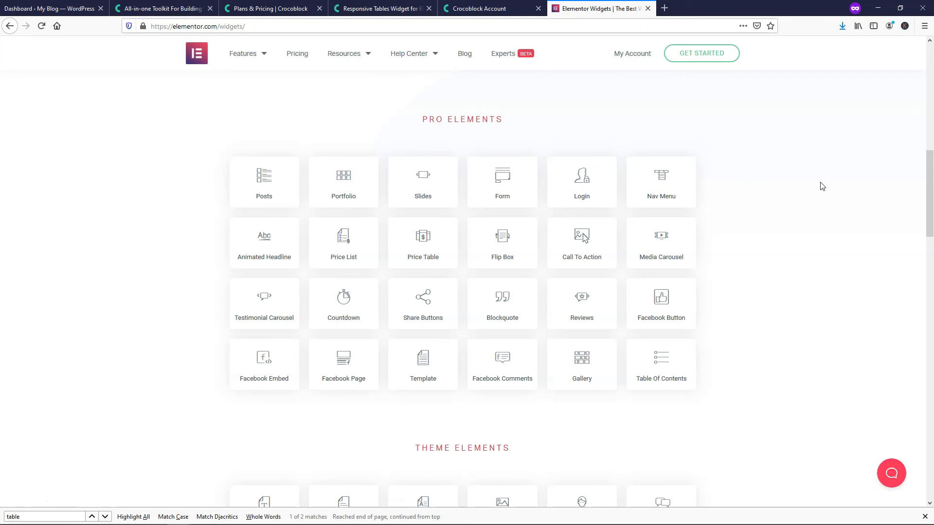
pyautogui.moveTo(206, 99)
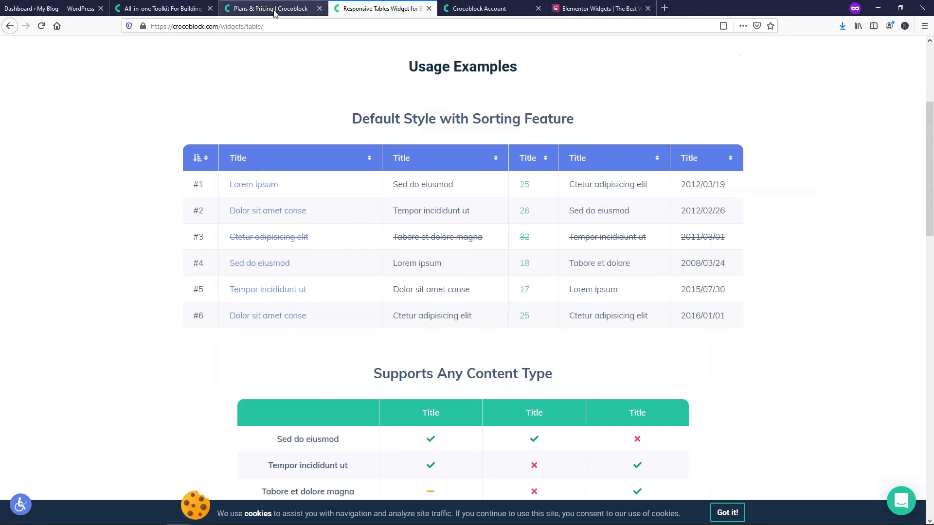
# - Switch to the Crocoblock Plans & Pricing comparison of JetPlugins per bundle
pyautogui.click(271, 9)
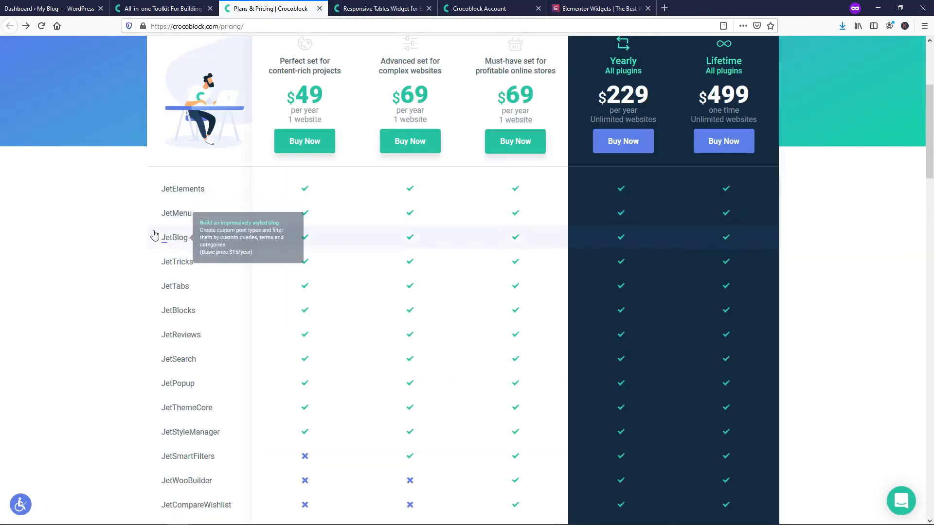
pyautogui.moveTo(85, 232)
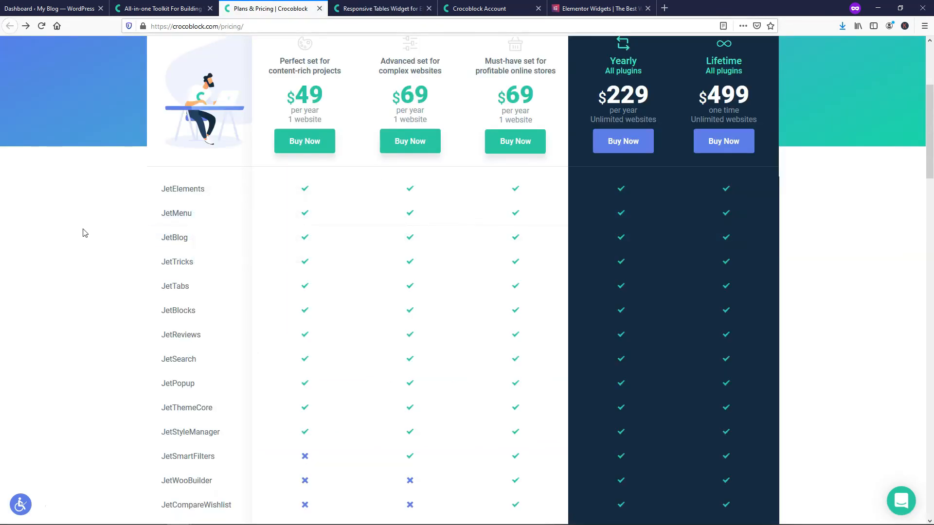